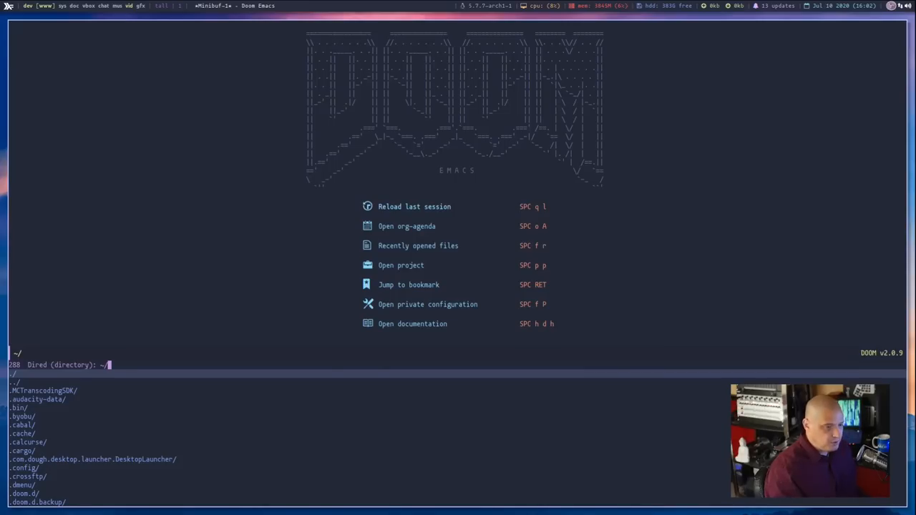
- Open the ~/dwm-distrotube/ directory in Dired by completing 'dw'
text(dwm-distrotube/)
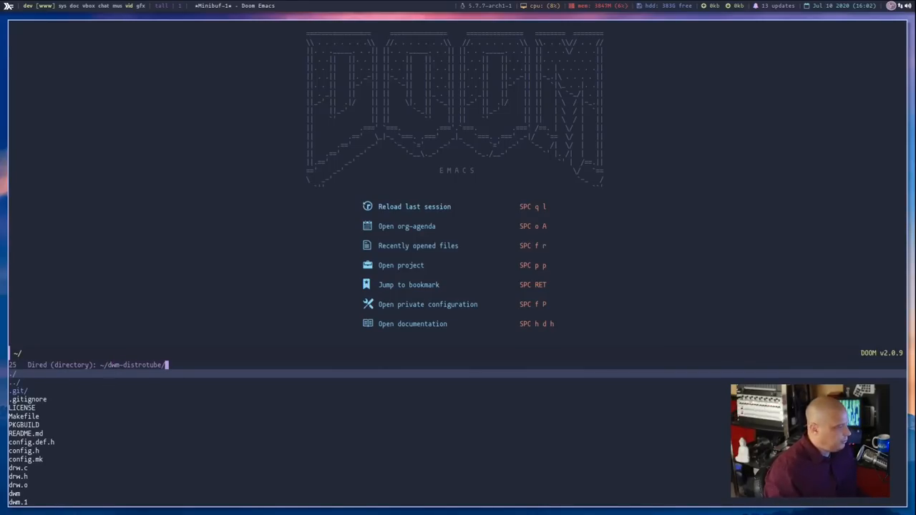
key(Return)
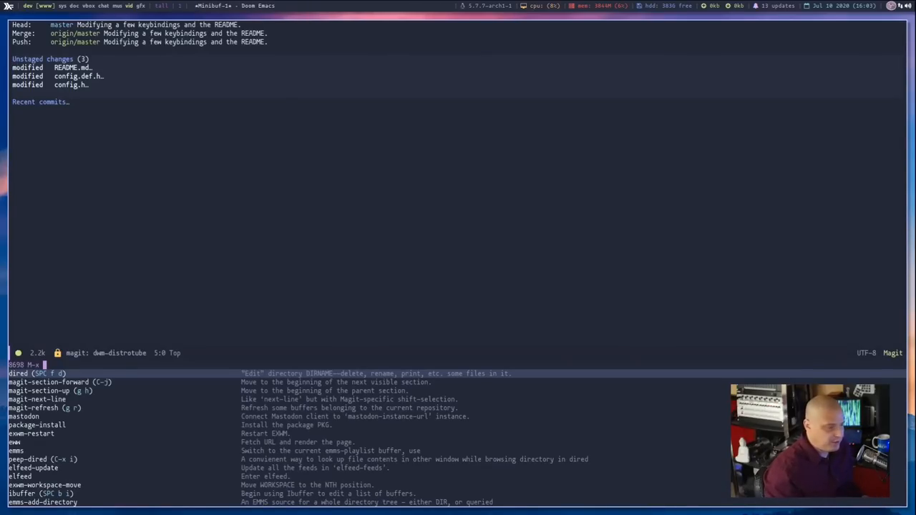
- Run magit-status to view dwm-distrotube's unstaged README.md, config.def.h and config.h
text(magit-s)
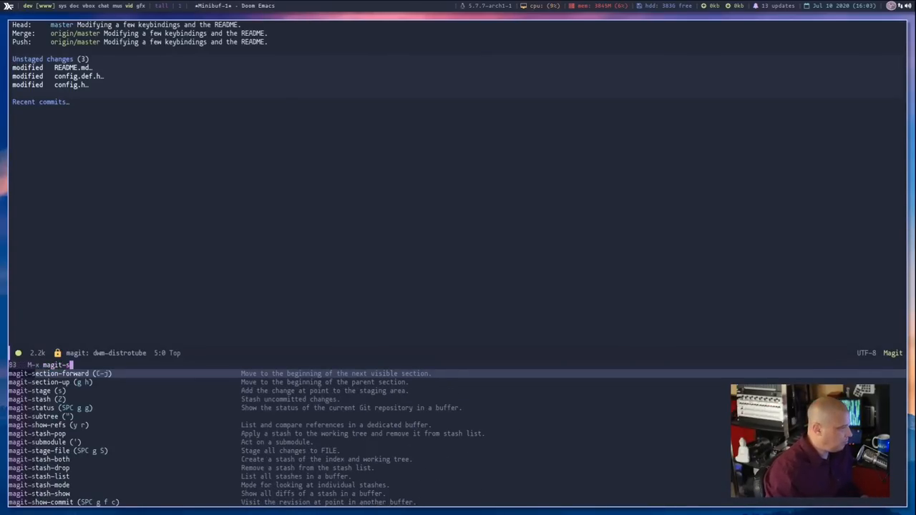
text(tatus)
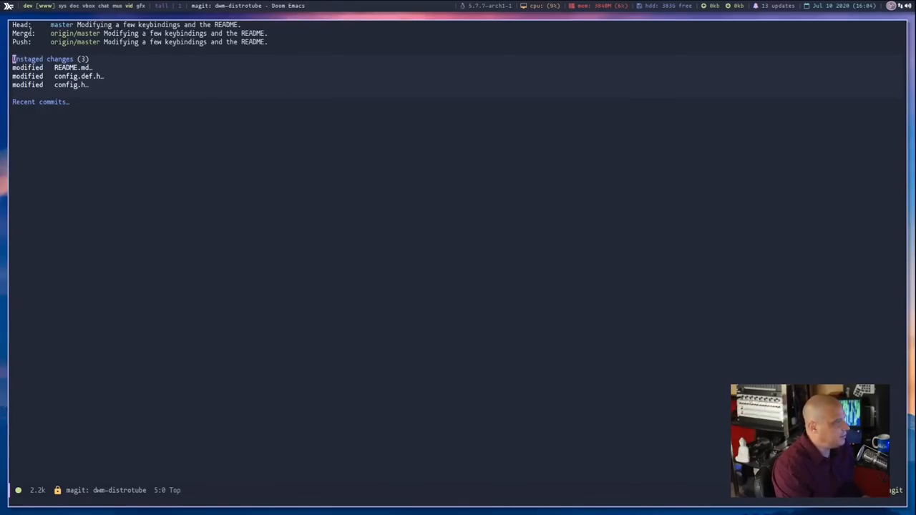
mouse_move(259, 454)
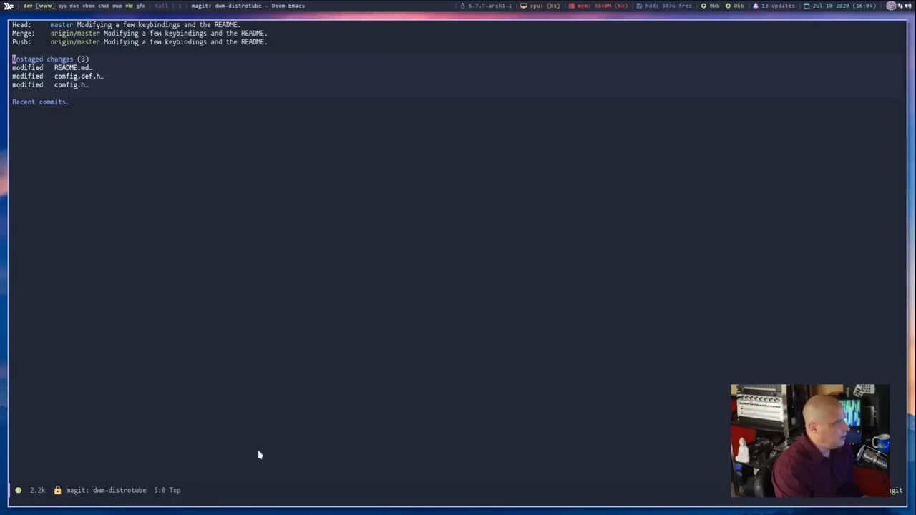
mouse_move(252, 431)
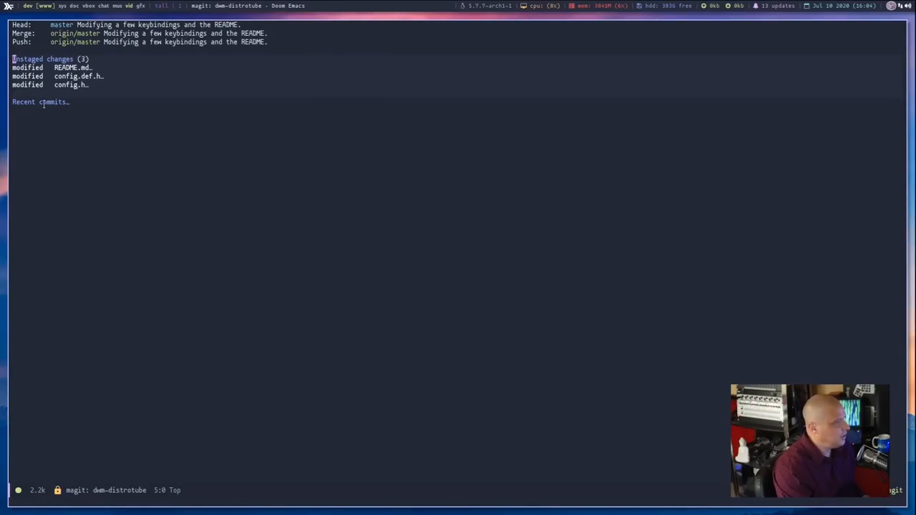
mouse_move(284, 320)
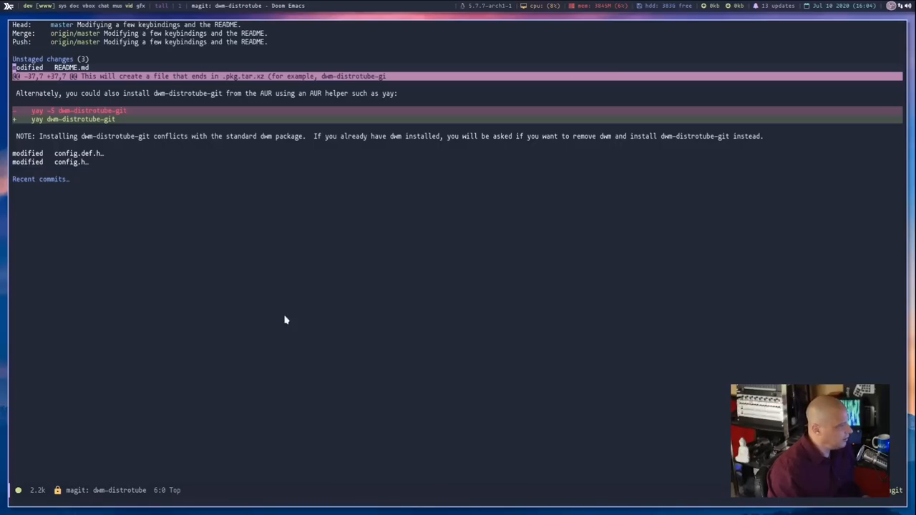
- Toggle the config.def.h diff and expand the Recent commits section
key(TAB)
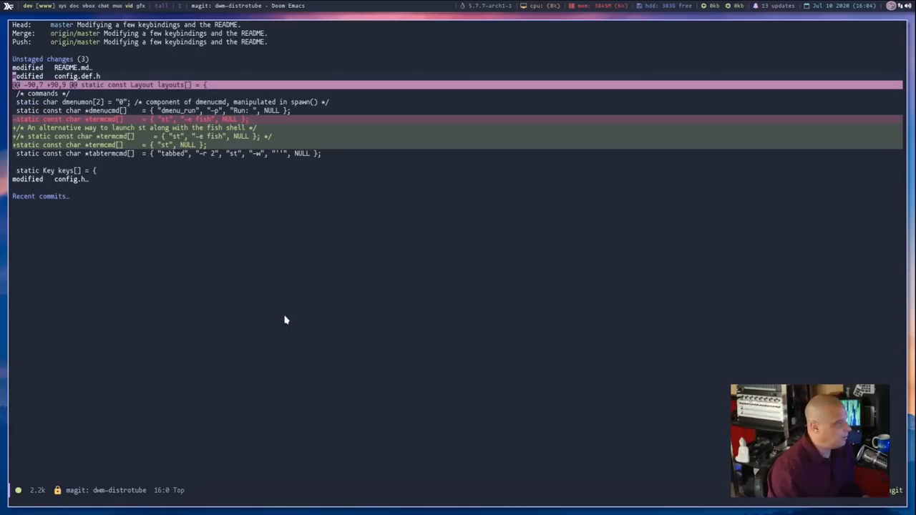
key(tab)
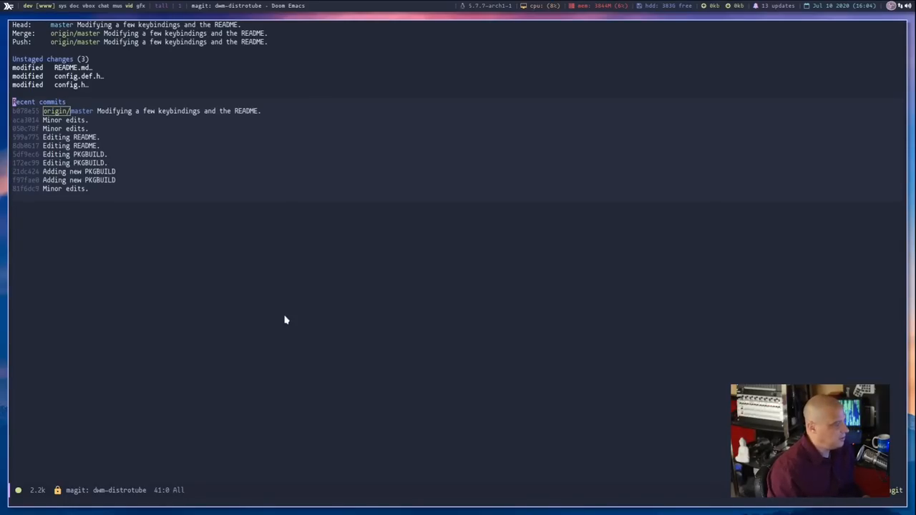
key(down)
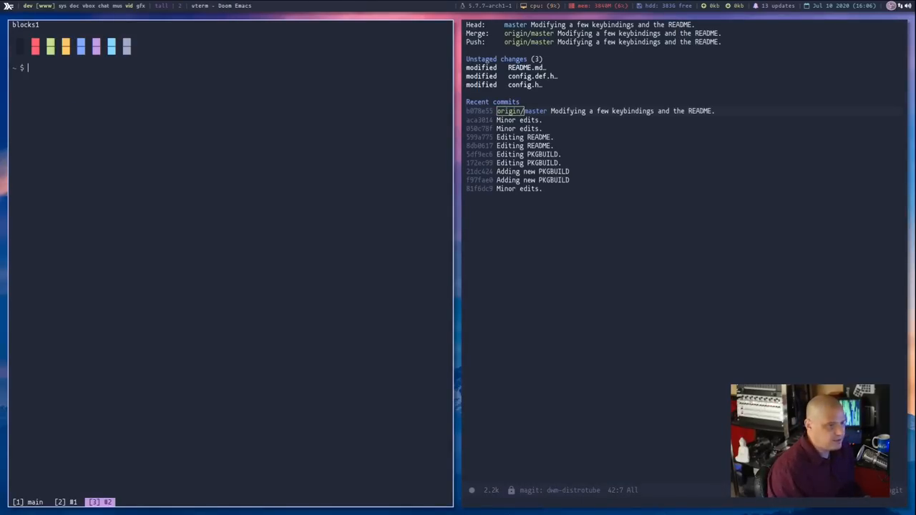
mouse_move(205, 246)
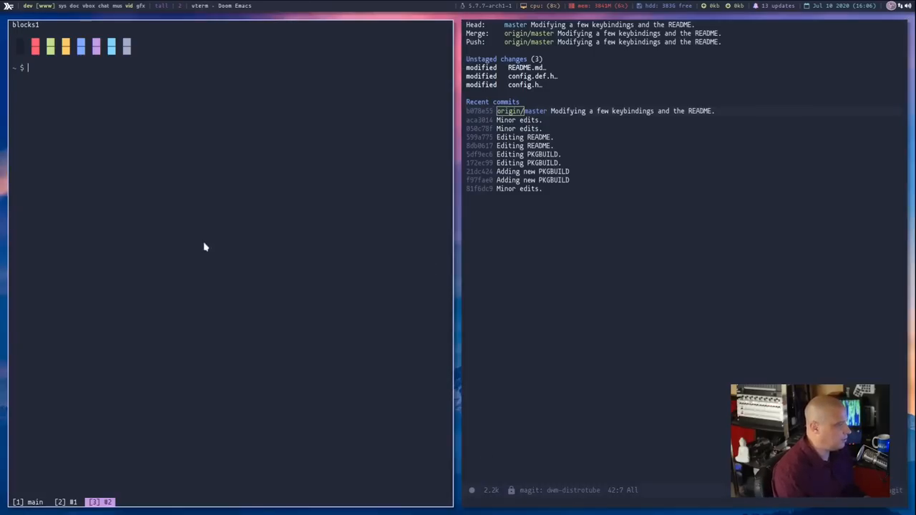
- In vterm, cd into dwm-distrotube/, run a git checkout, then run git diff
text(cd)
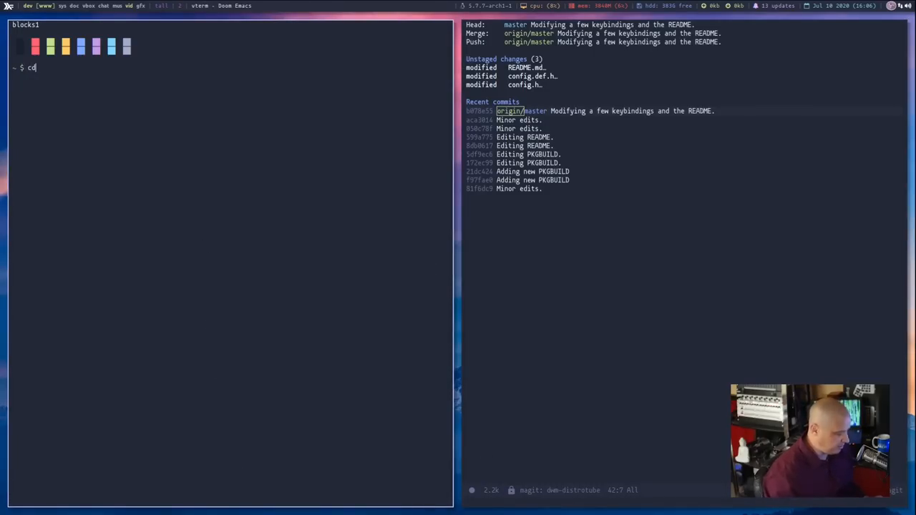
text(dwm-)
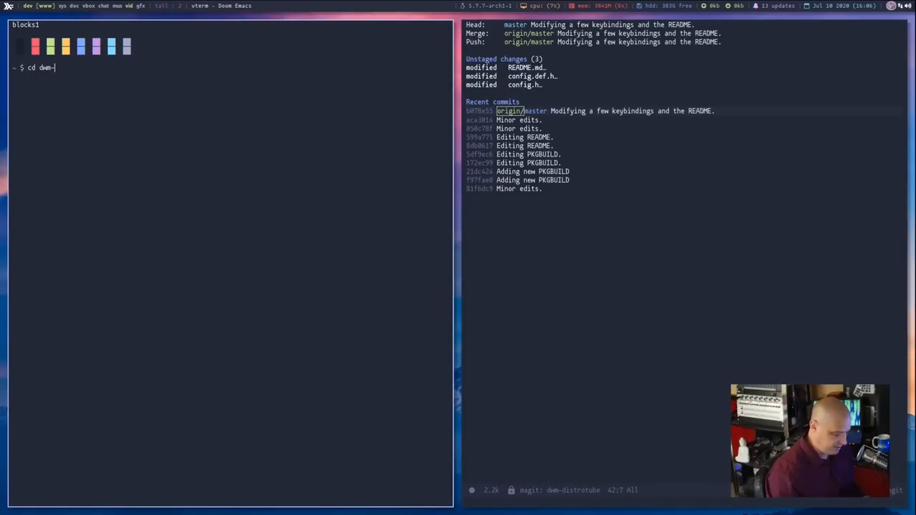
text(distrotube/)
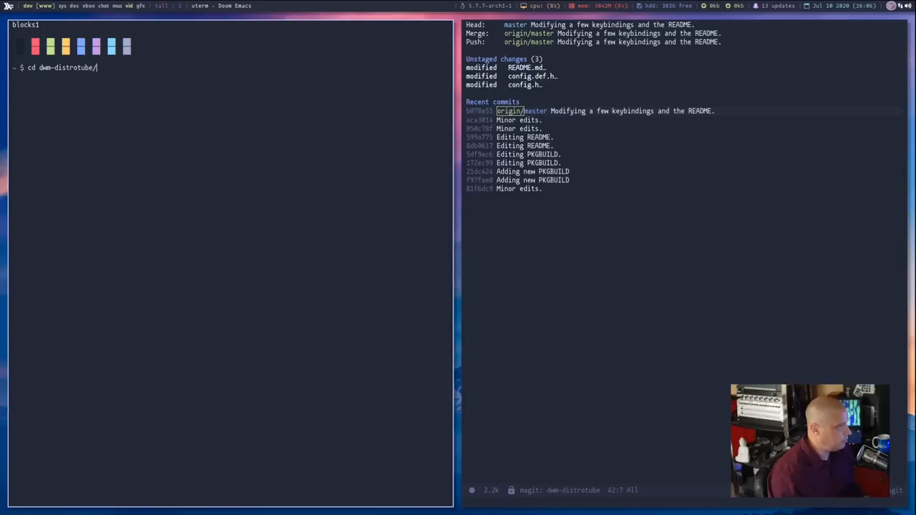
text(git che)
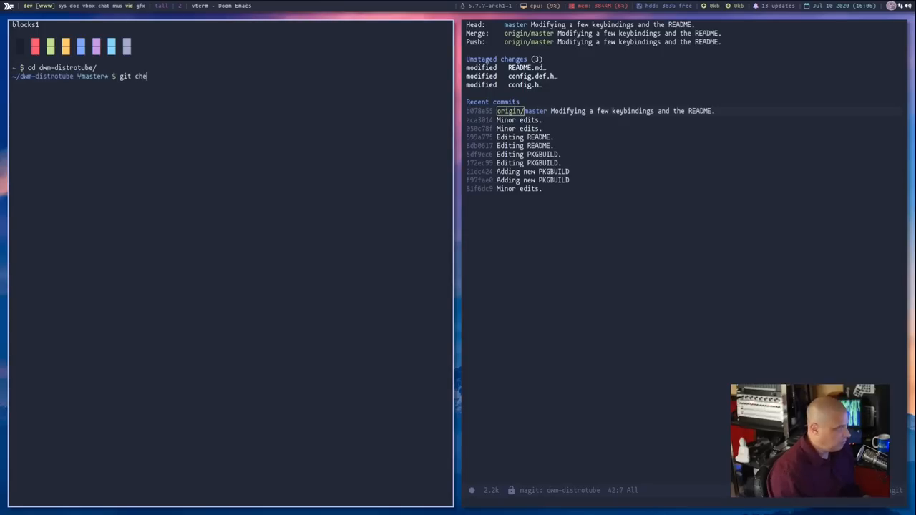
key(Return)
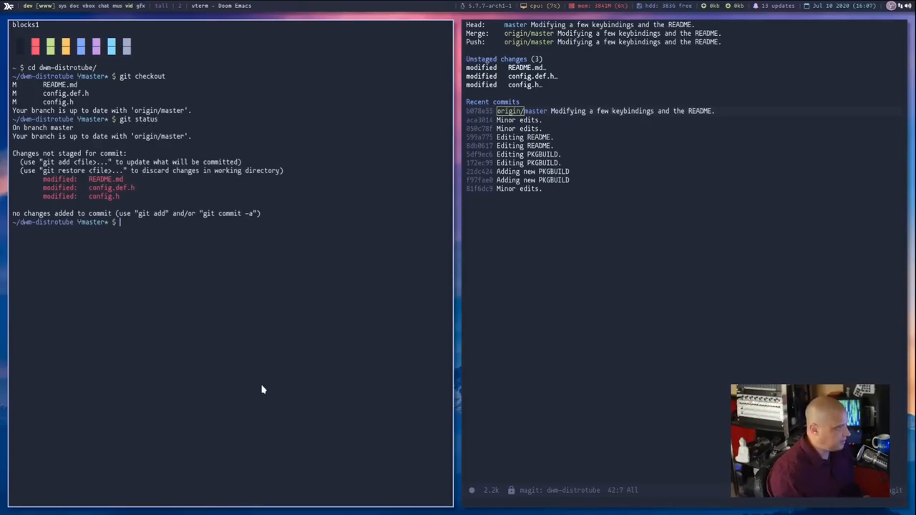
mouse_move(224, 228)
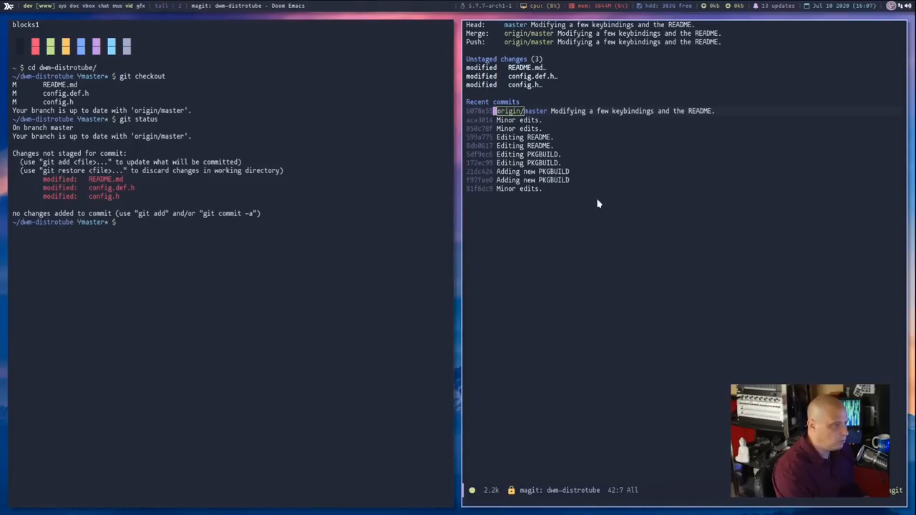
mouse_move(526, 227)
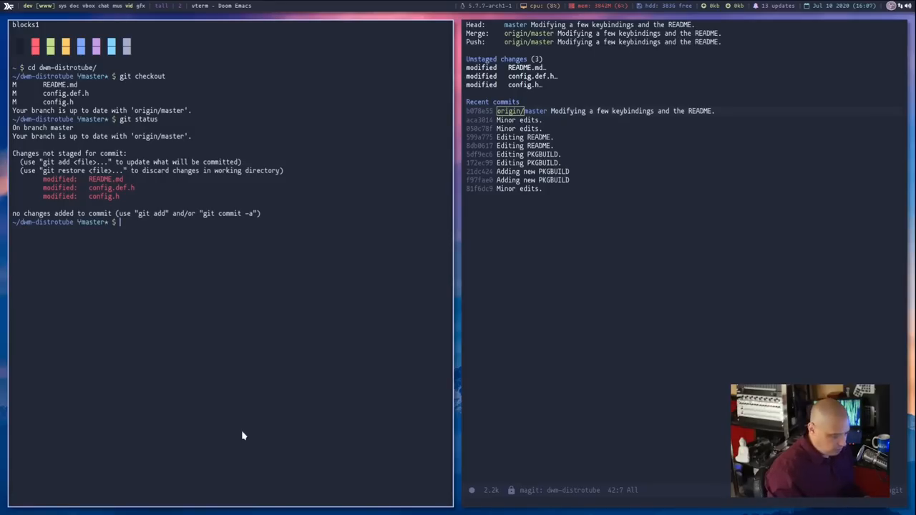
text(git diff)
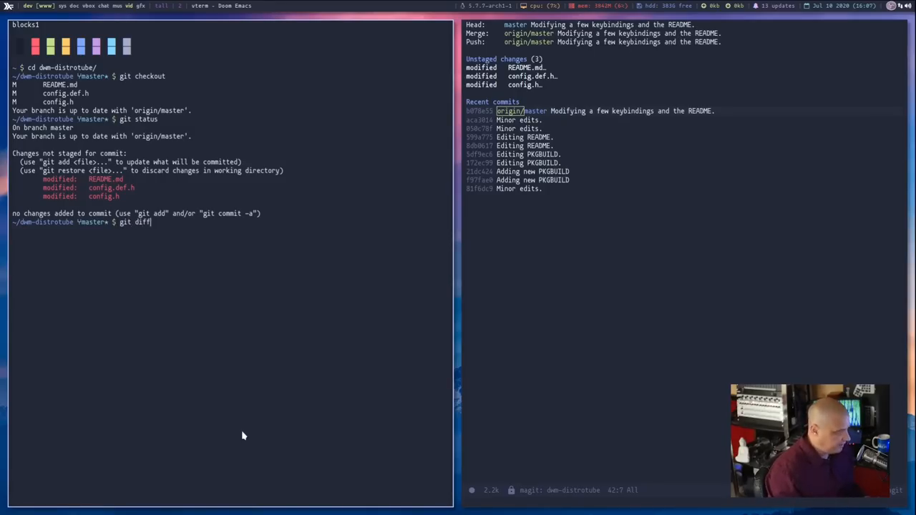
key(Return)
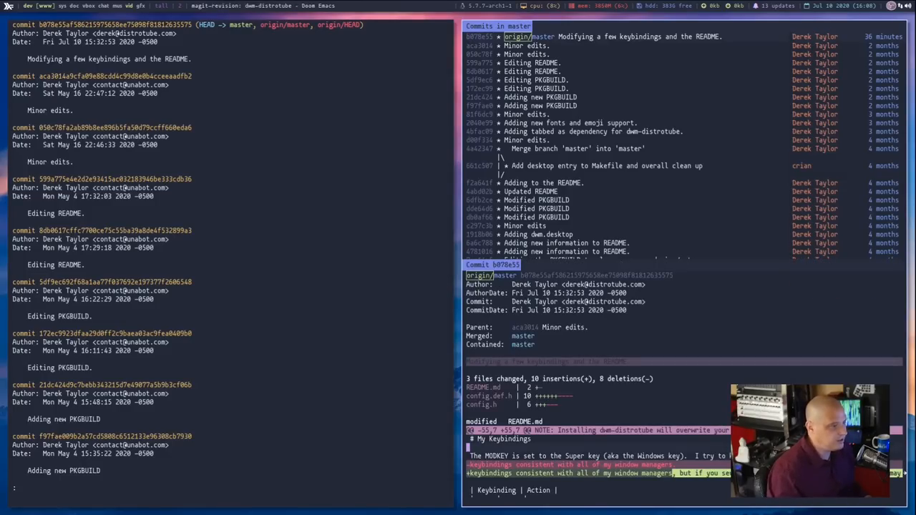
- Scroll through the commit history shown in the terminal pane
scroll(down, 3)
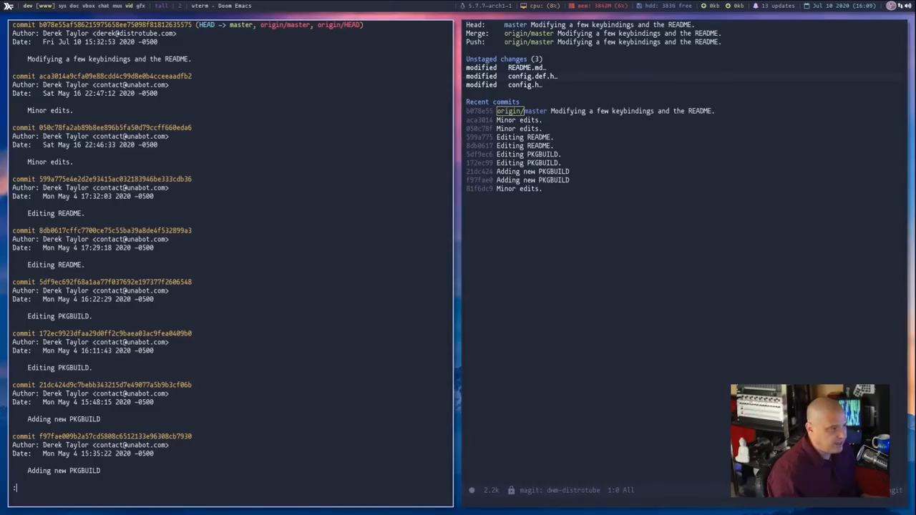
- Stage README.md in the full-screen Magit status
key(Return)
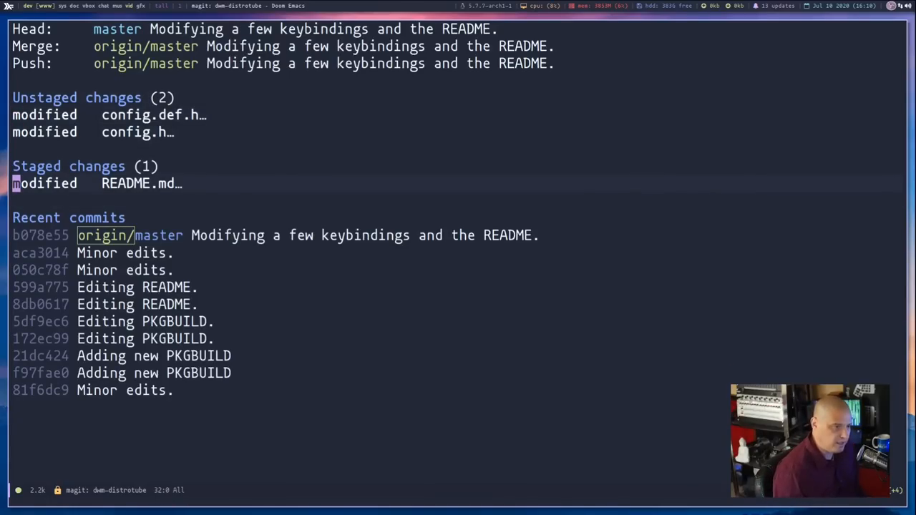
- Unstage and restage files until README.md, config.def.h and config.h are all staged
key(u)
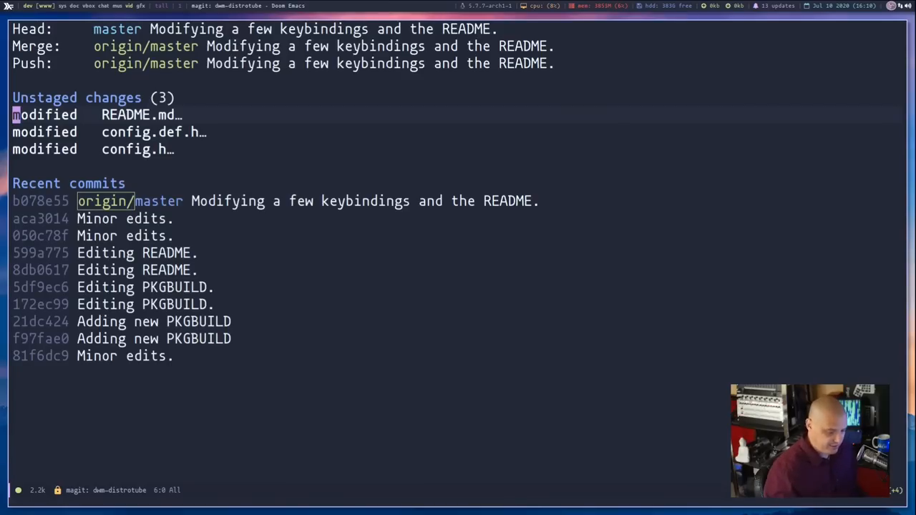
key(s)
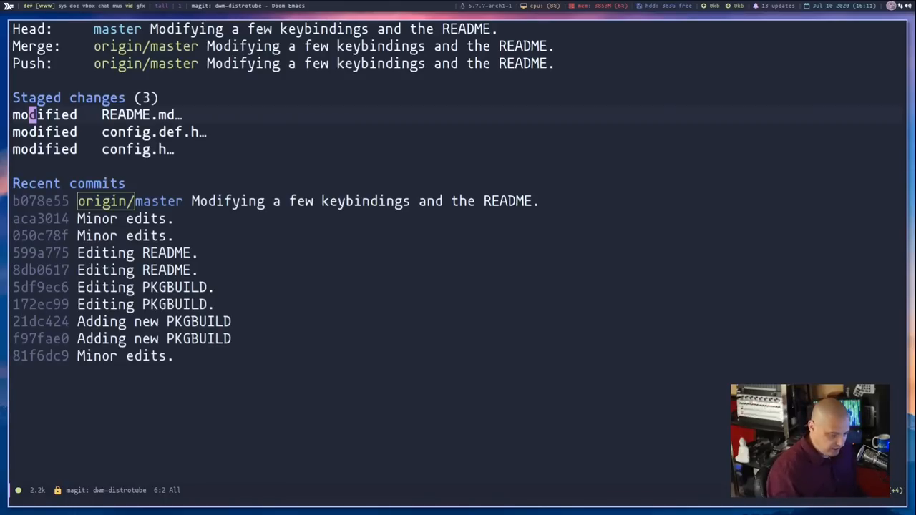
key(u)
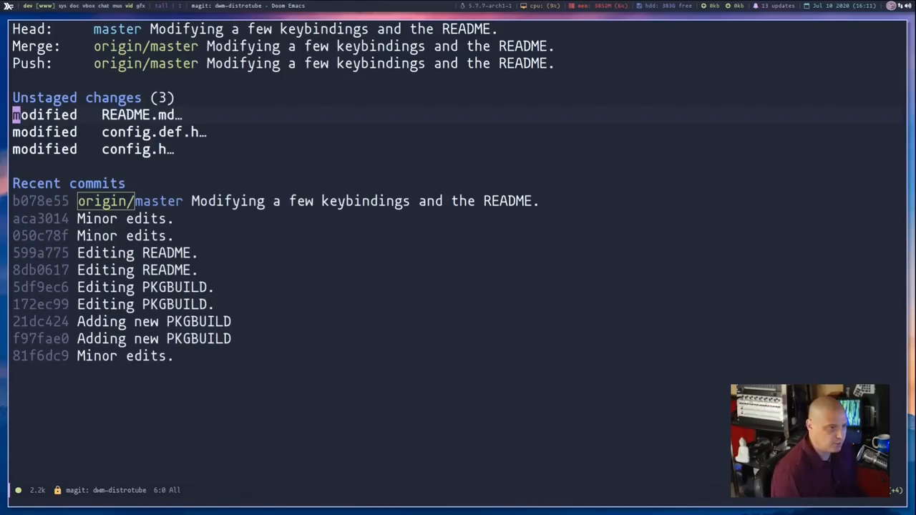
key(s)
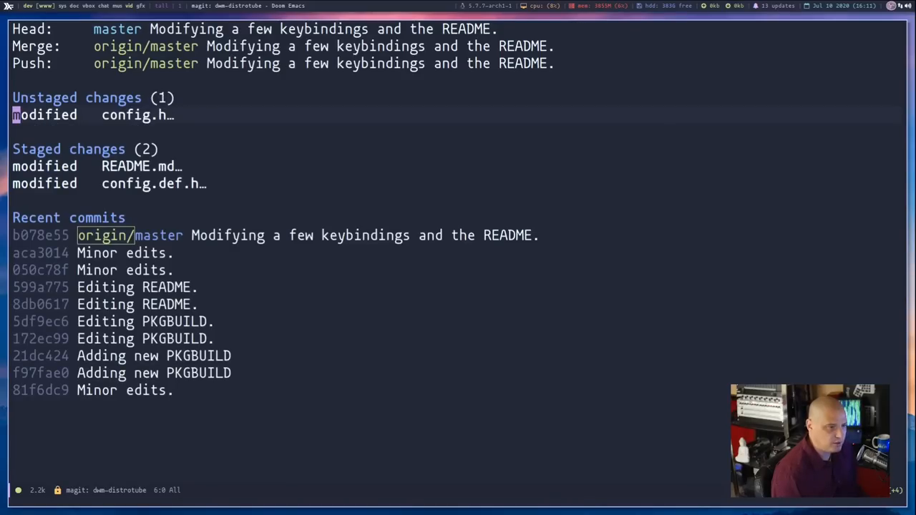
key(s)
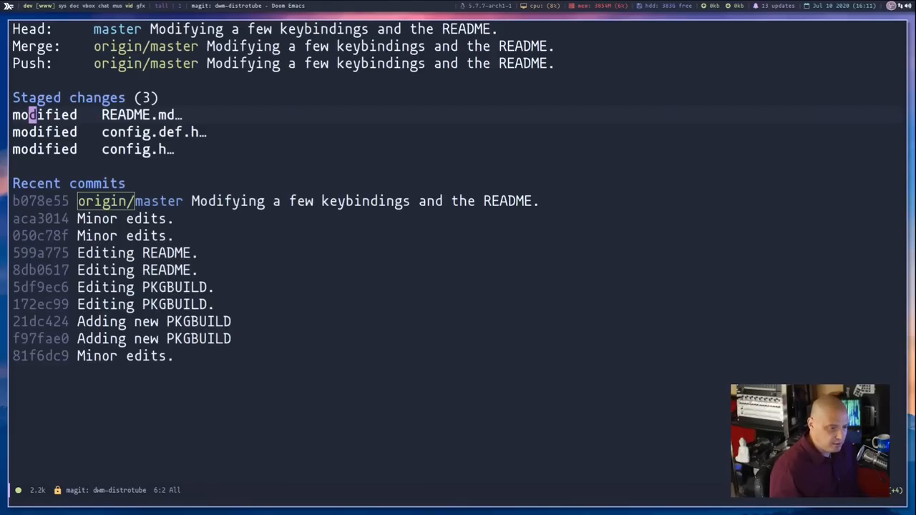
key(c)
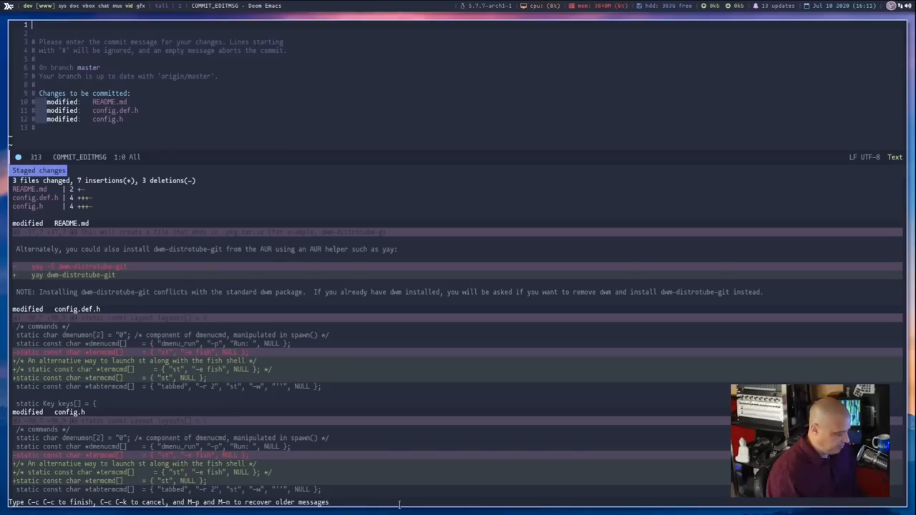
- Enter the commit message 'Edited my dwm keybindings.' and finish the commit on master
text(Editi)
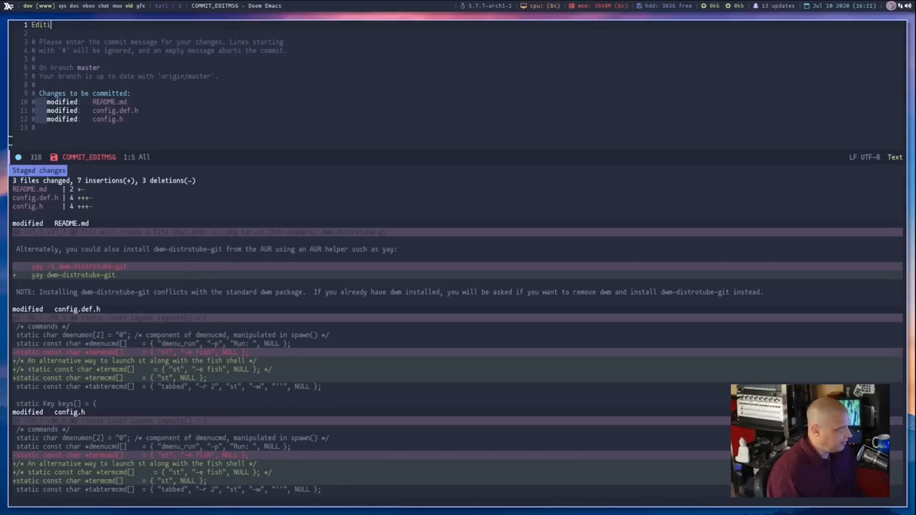
text(ed my dwm keybinding)
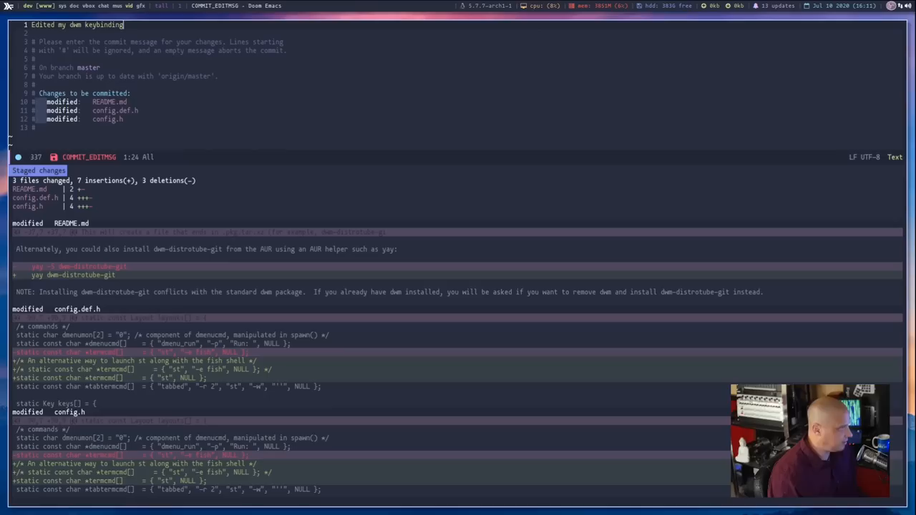
text(s.)
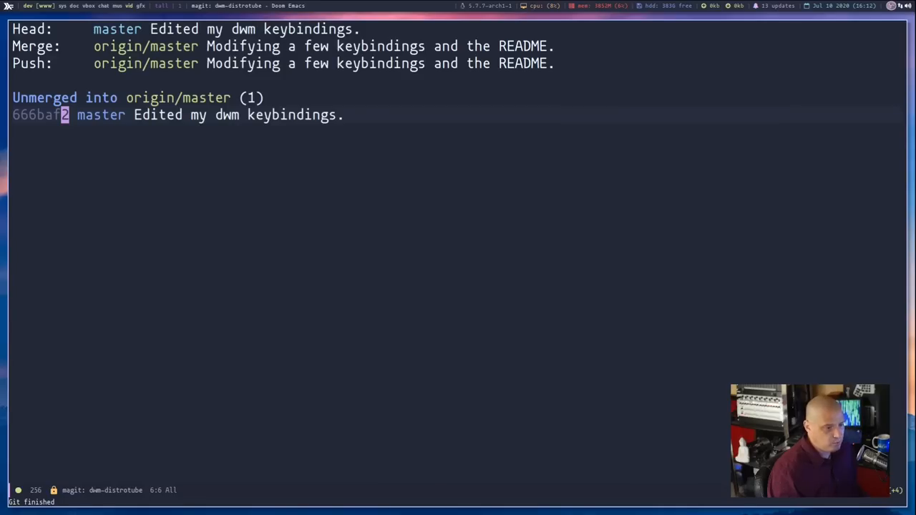
- Open Magit's push menu offering to push master to origin/master
key(P)
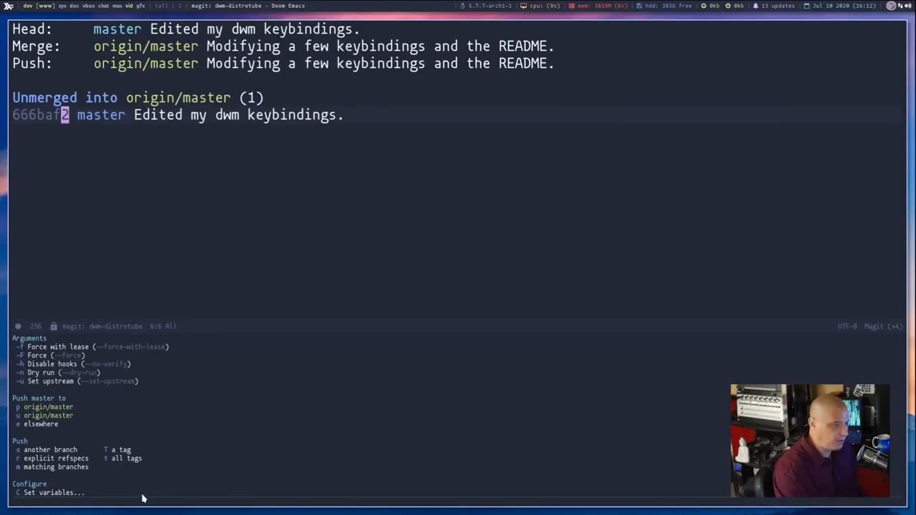
mouse_move(47, 440)
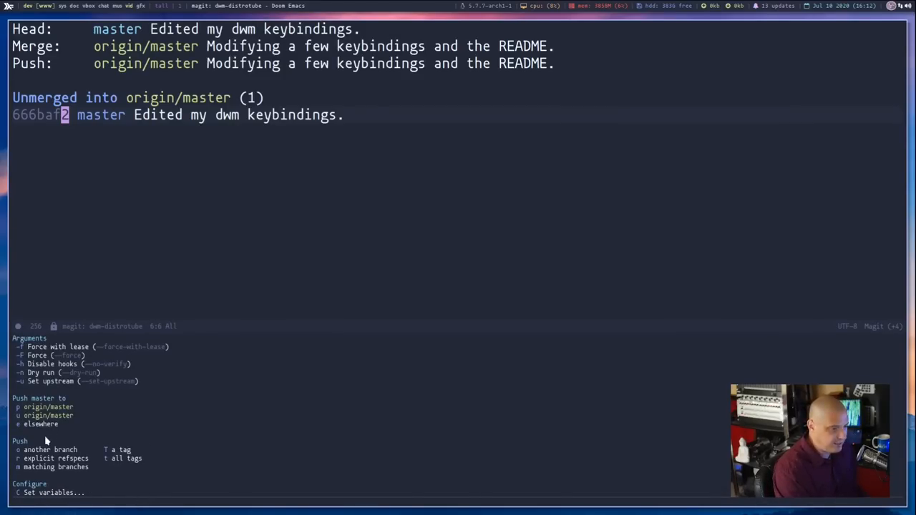